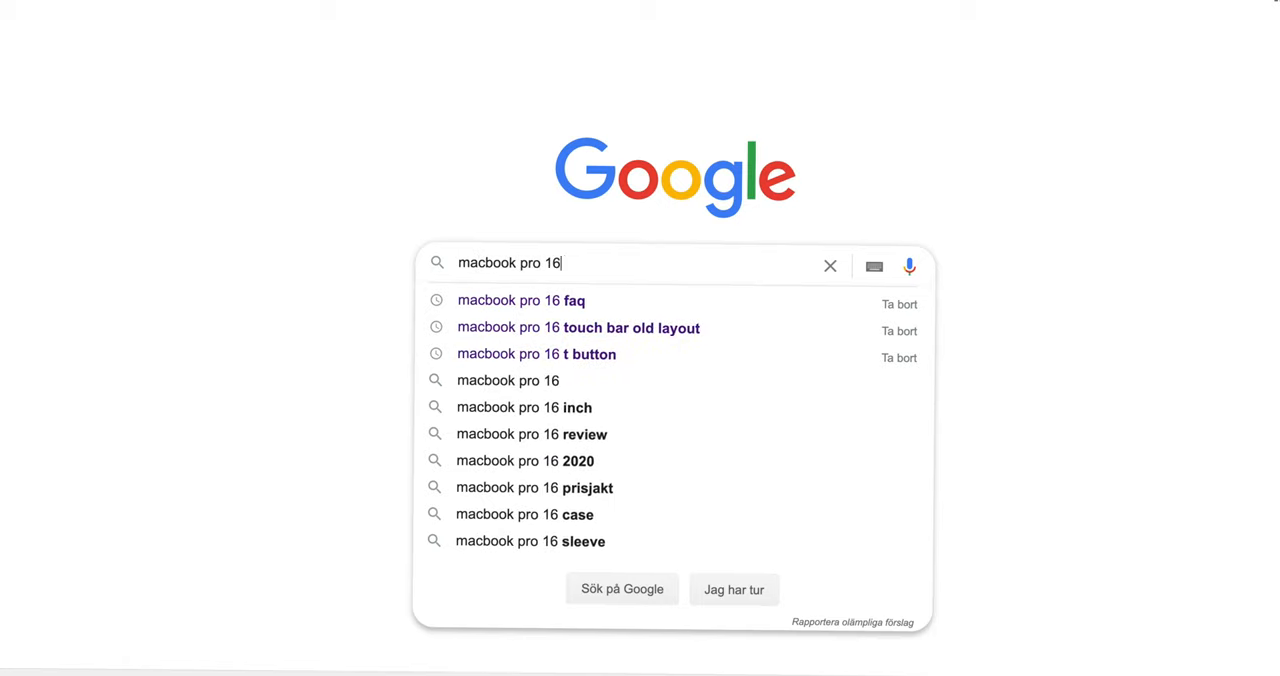
- Run the 'macbook pro 16 faq' search from the suggestion dropdown to show its results
{"action": "left_click", "coordinate": [520, 300]}
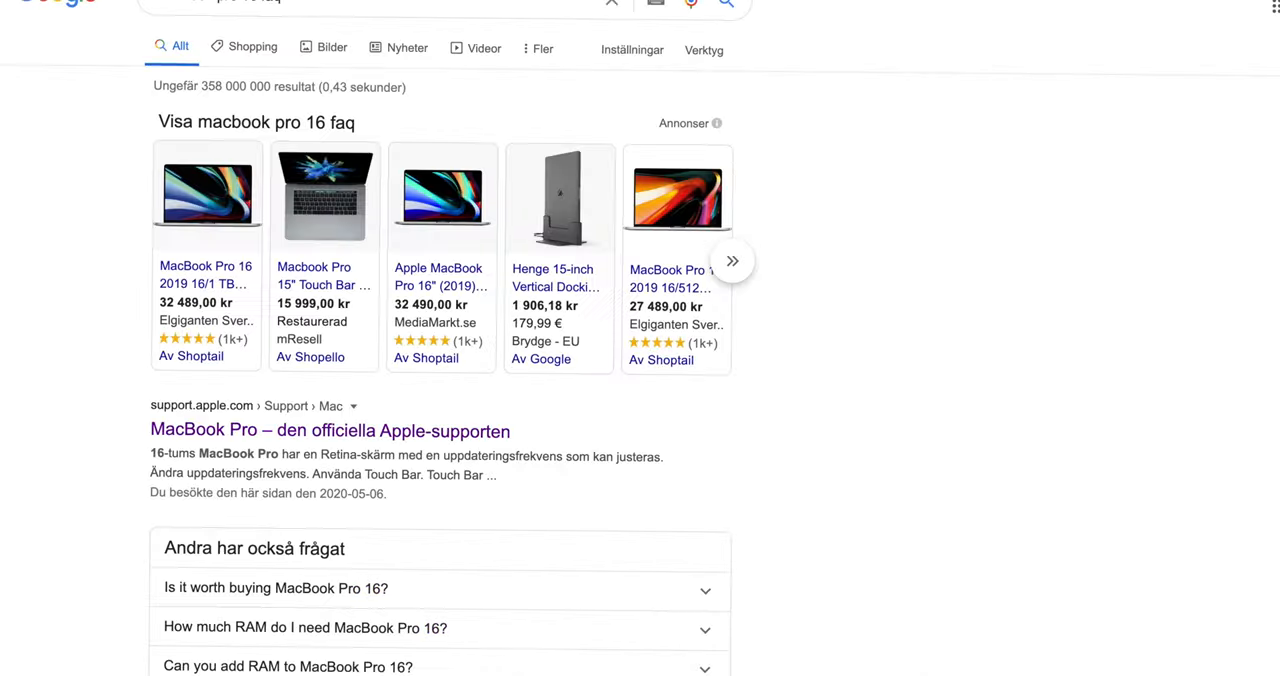